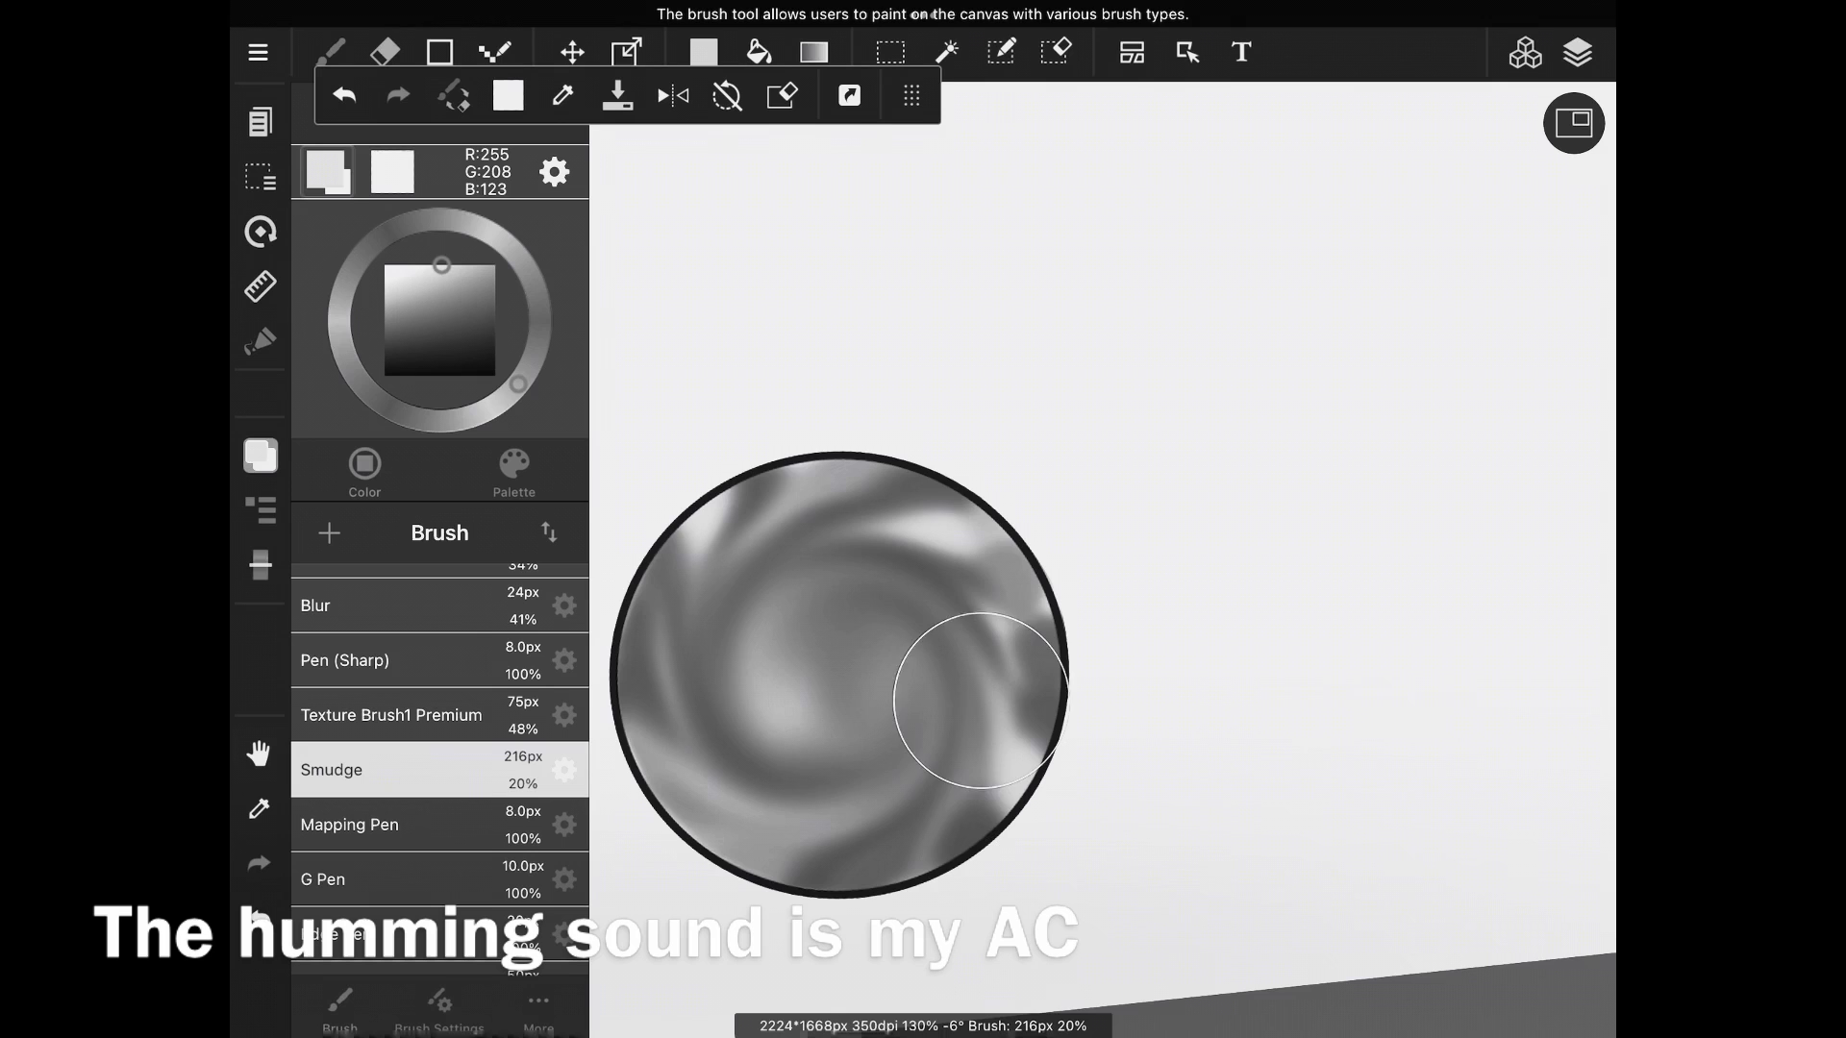
# Step: Ink the thick black eye outline with the Pen, tapering the upper lid line
pyautogui.click(1577, 52)
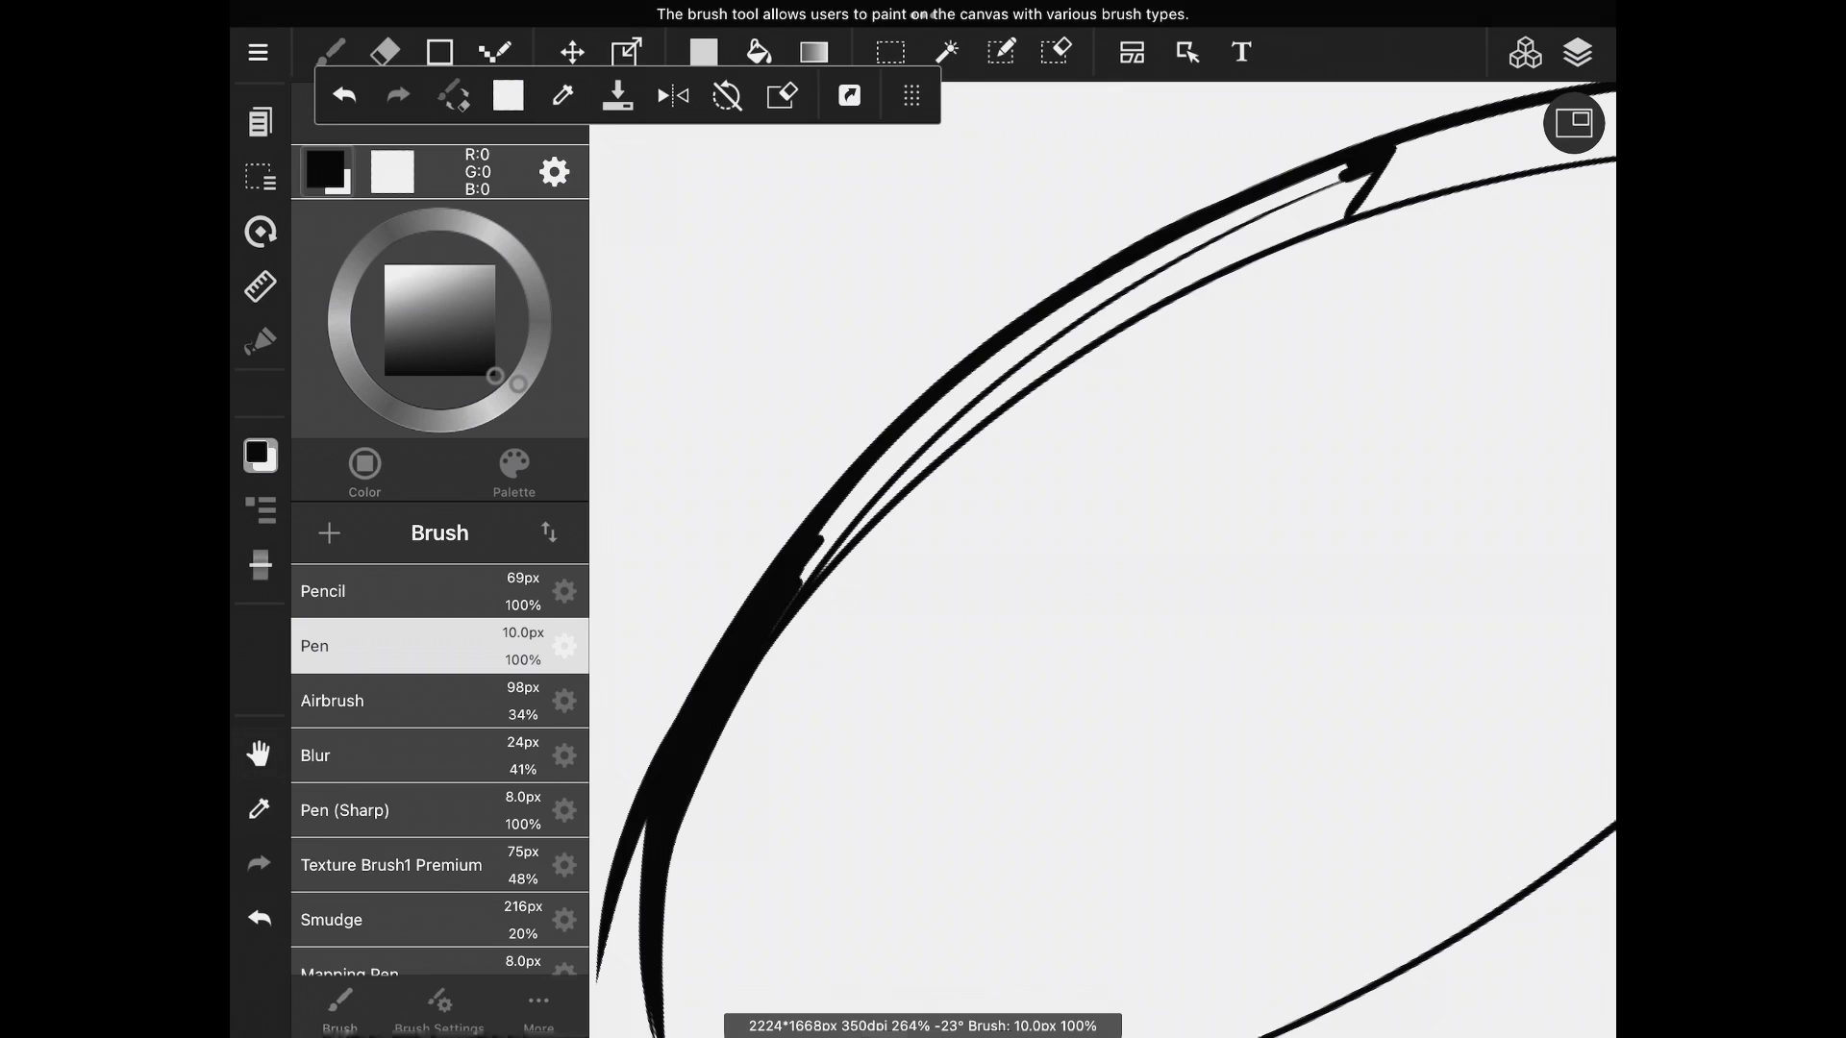
# Step: Fill the enclosed eye white with light grey using the Bucket tool
pyautogui.click(756, 52)
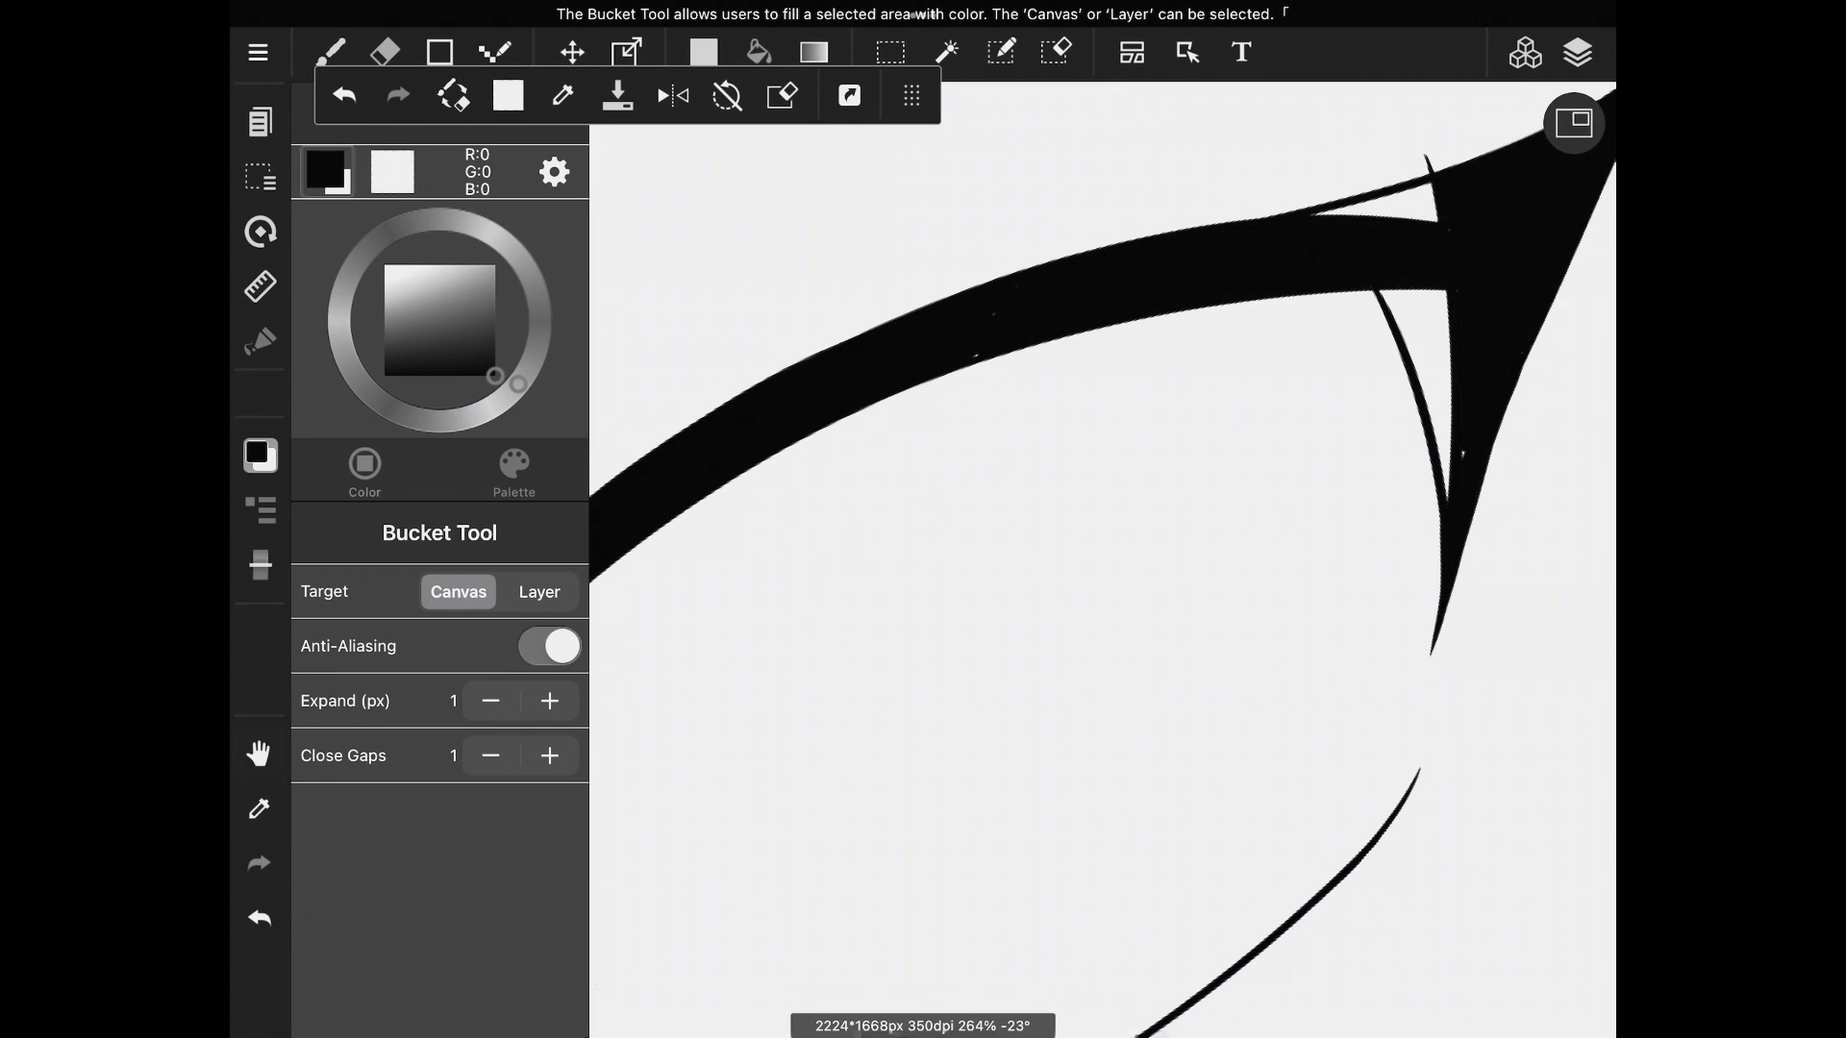
pyautogui.click(330, 51)
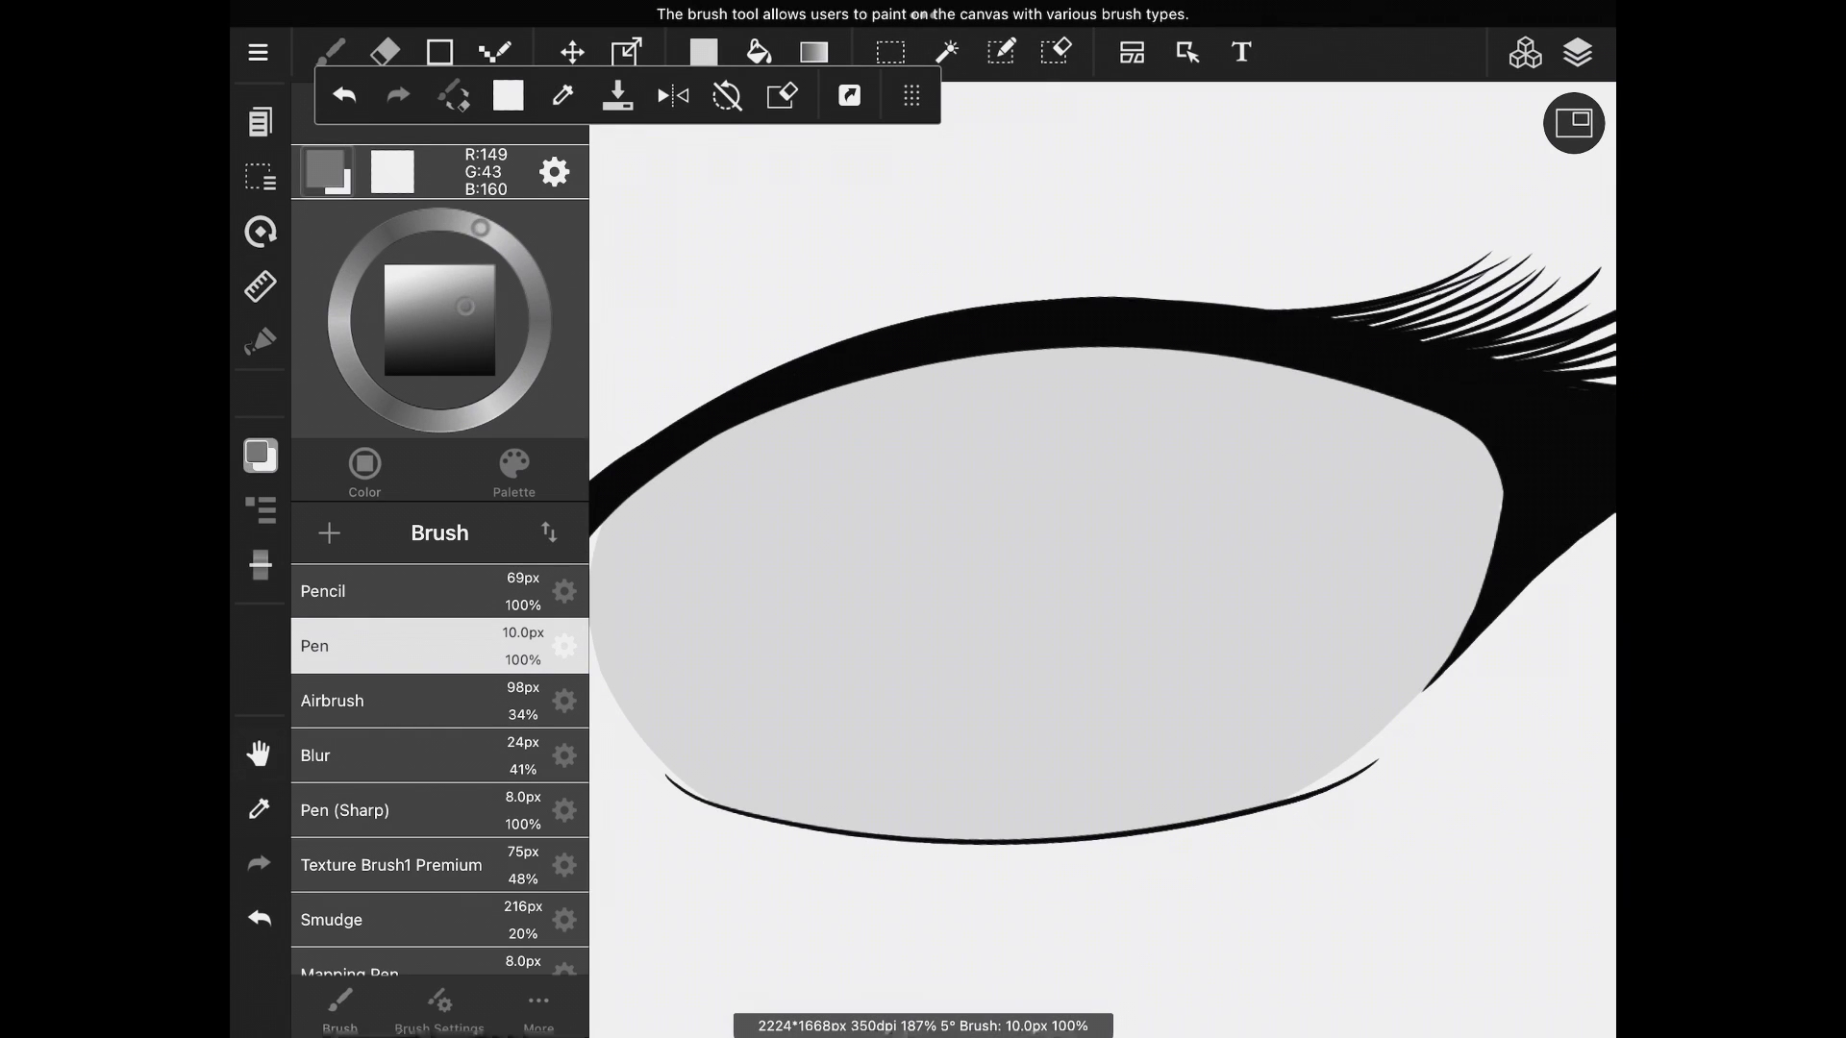
# Step: Airbrush the dark grey iris shading and streaks, then show the Layer panel
pyautogui.click(626, 52)
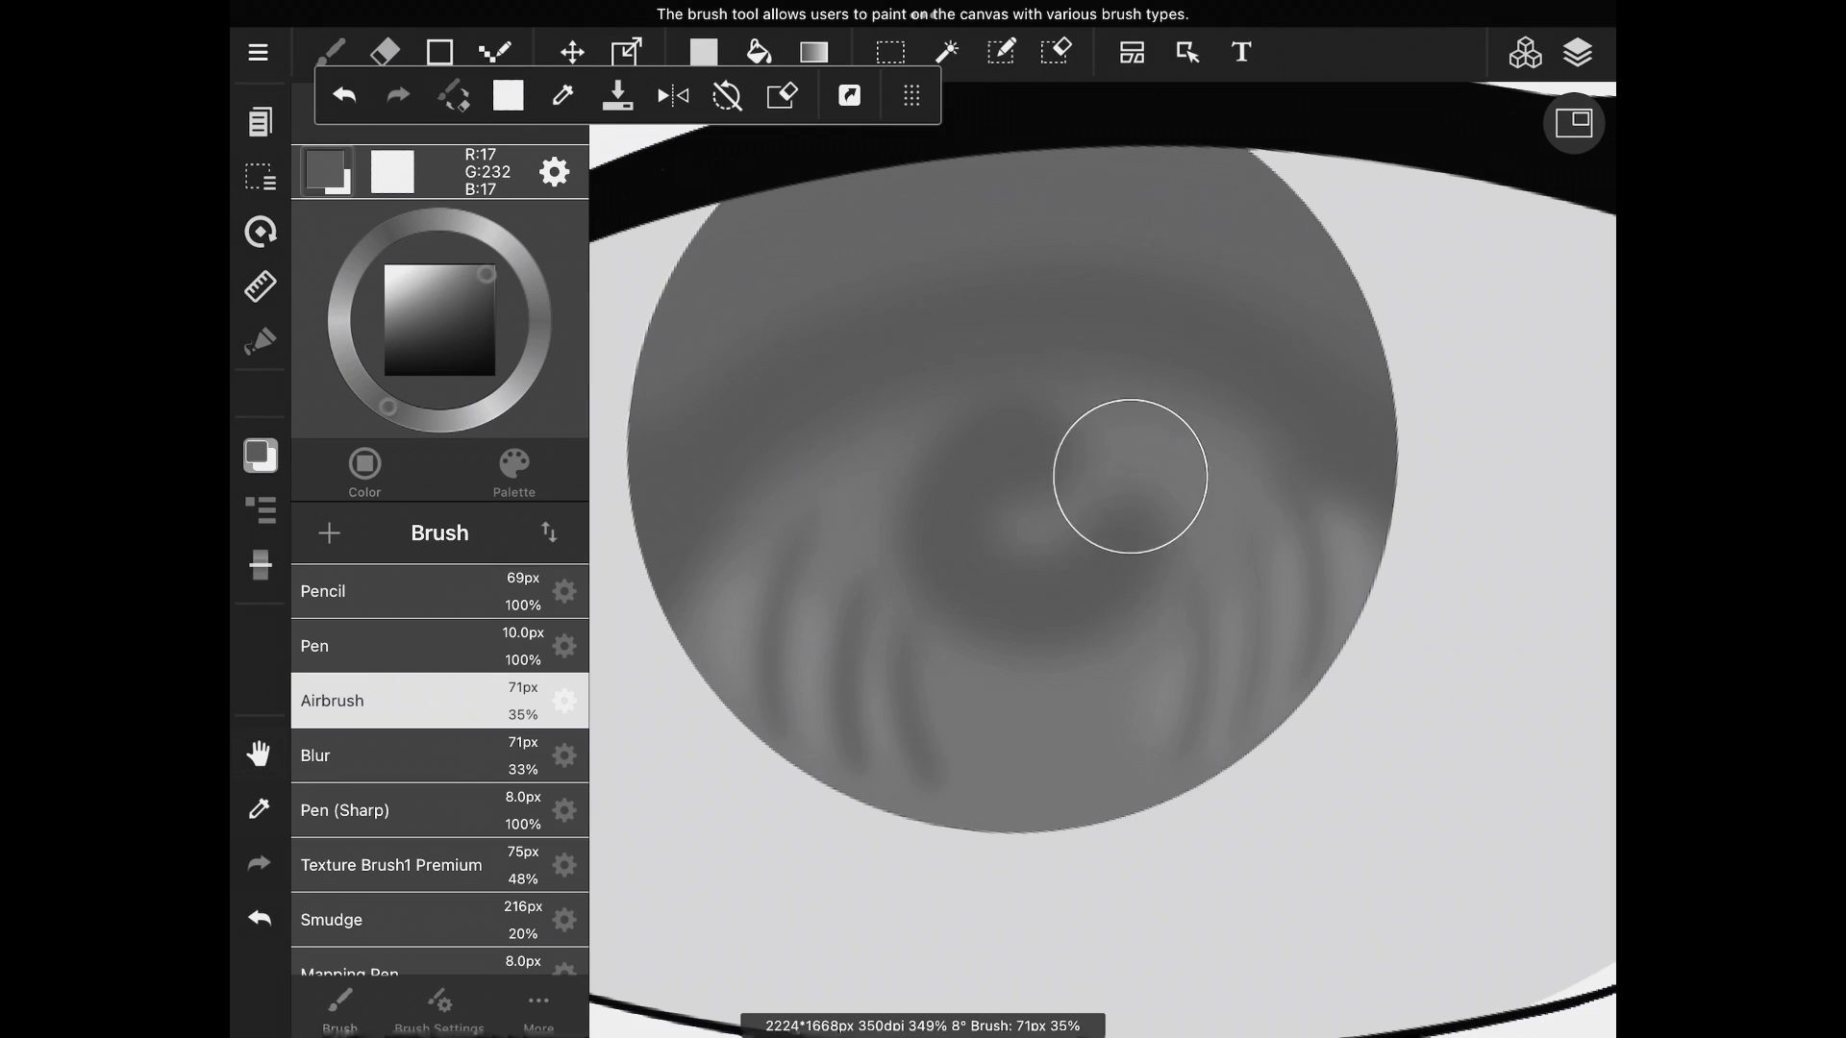
pyautogui.click(1575, 52)
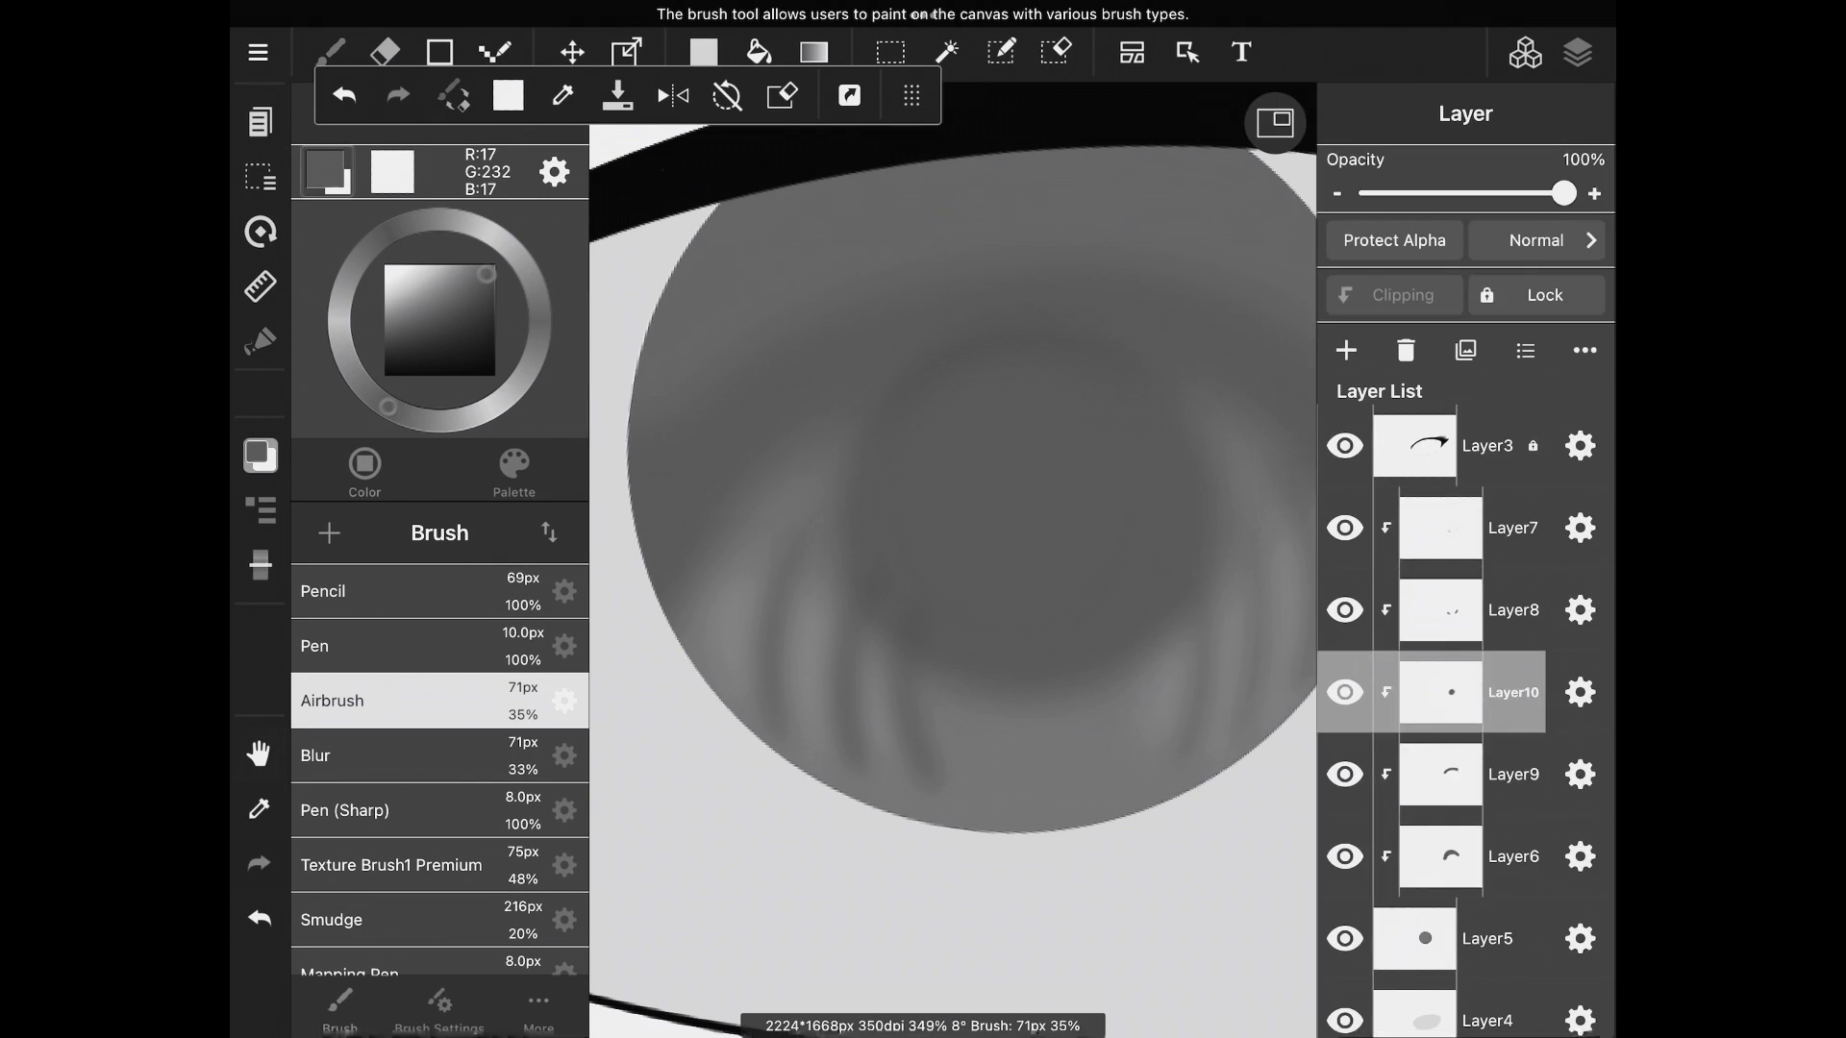